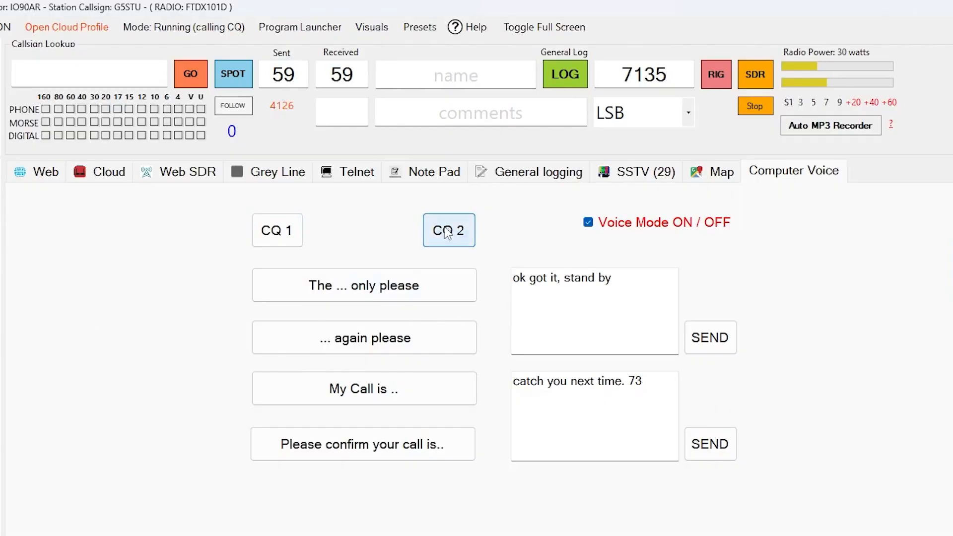
pyautogui.click(449, 231)
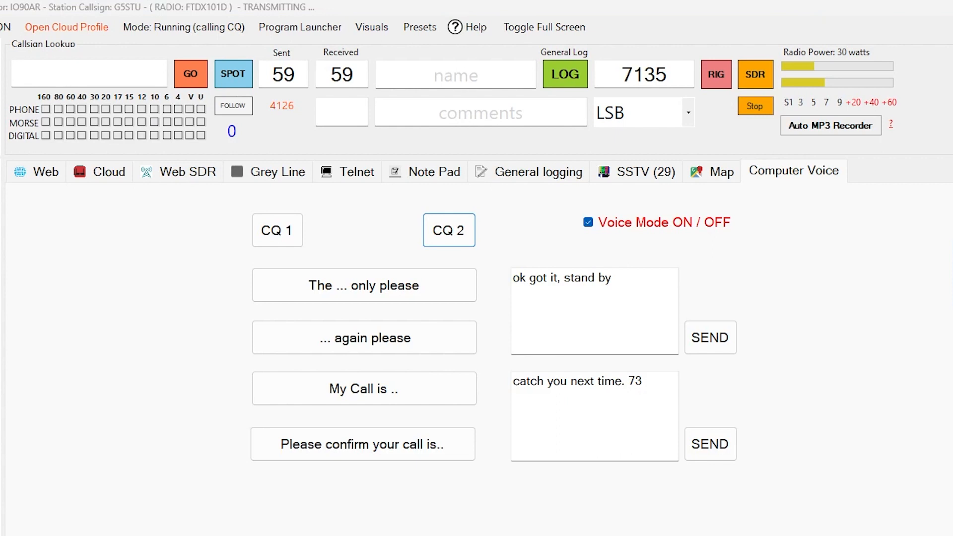
pyautogui.write('M1AOB')
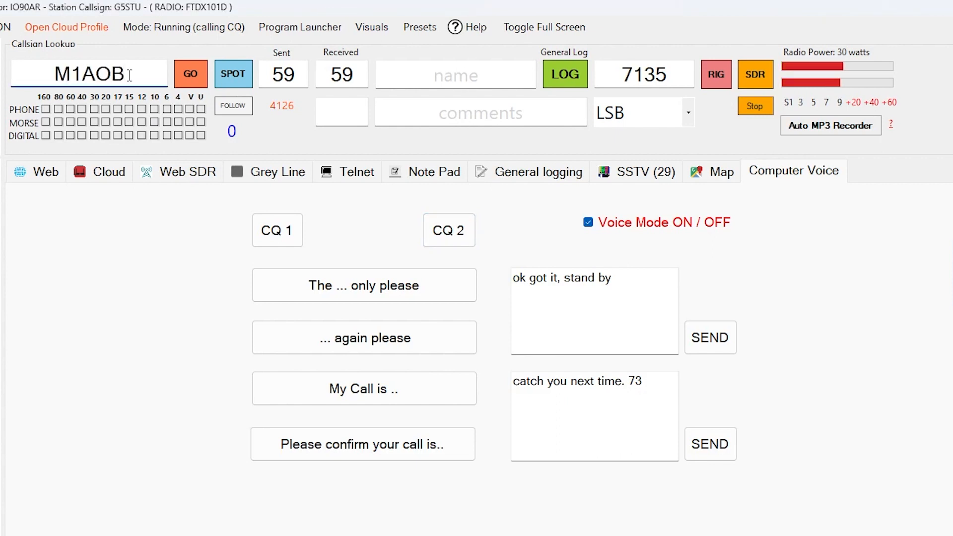
pyautogui.click(189, 74)
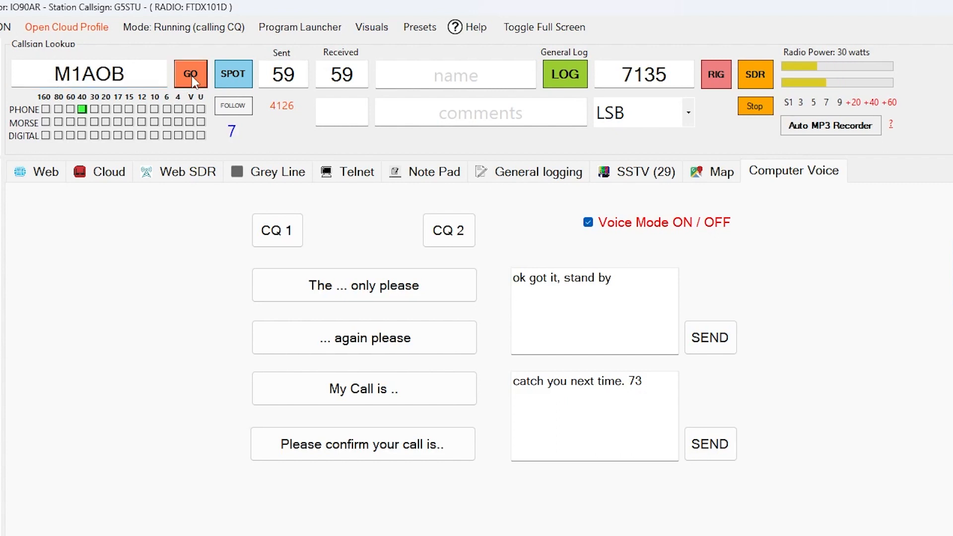
pyautogui.click(191, 73)
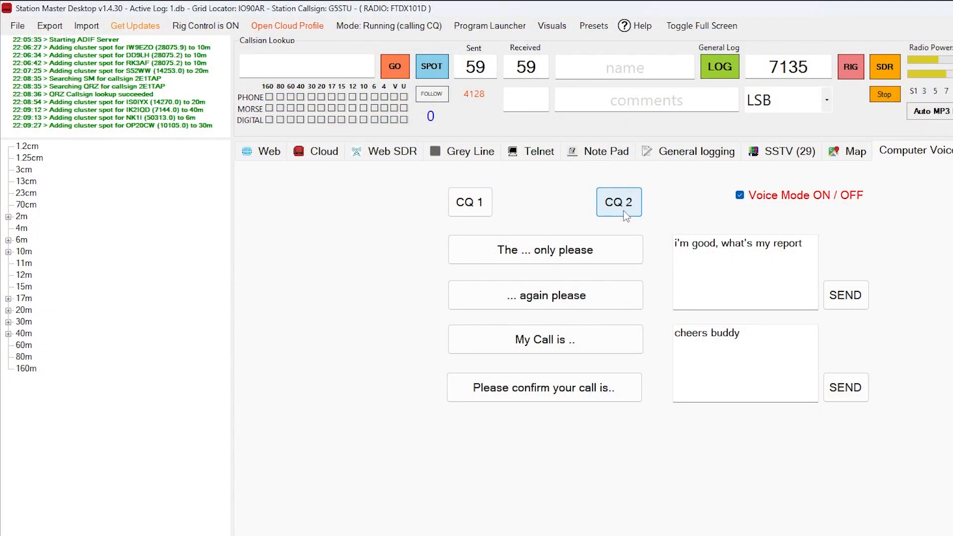
pyautogui.click(619, 202)
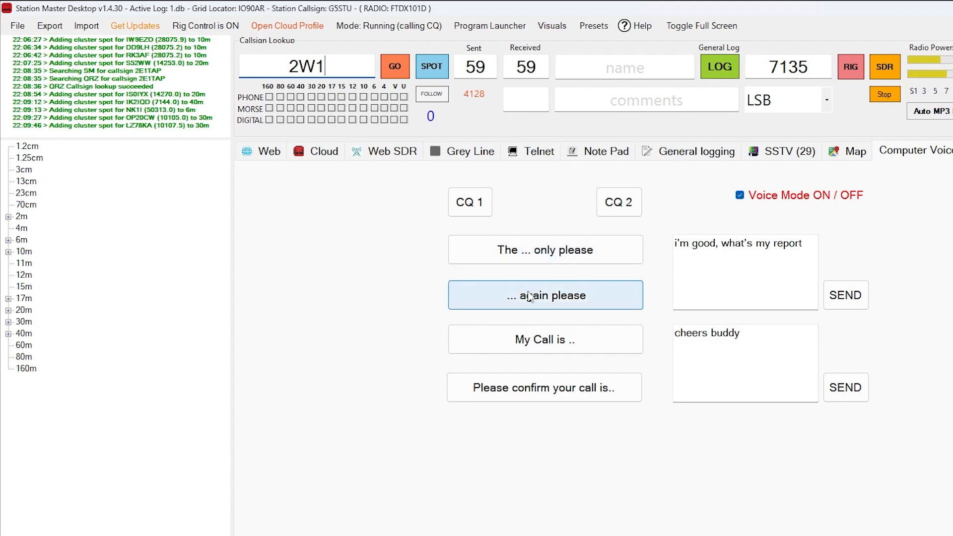
pyautogui.click(545, 295)
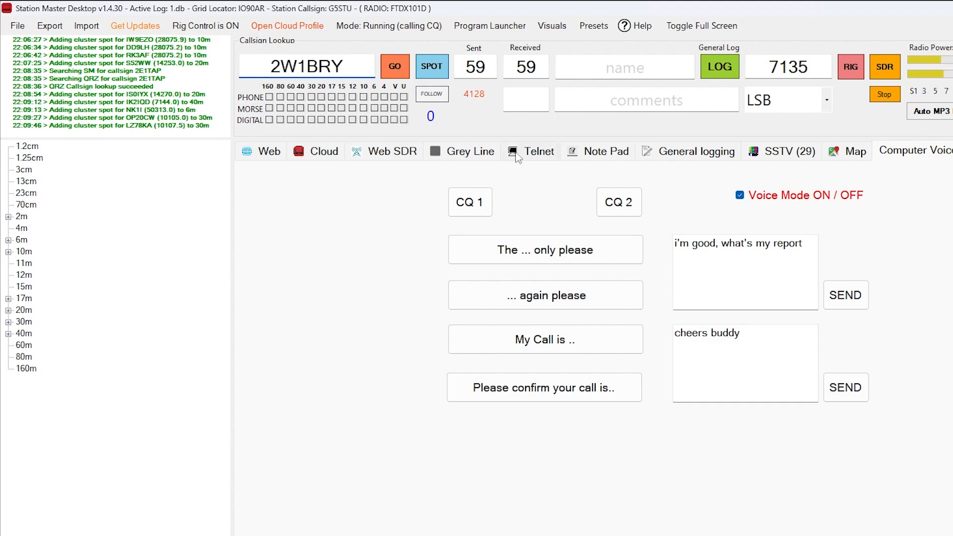
pyautogui.click(394, 66)
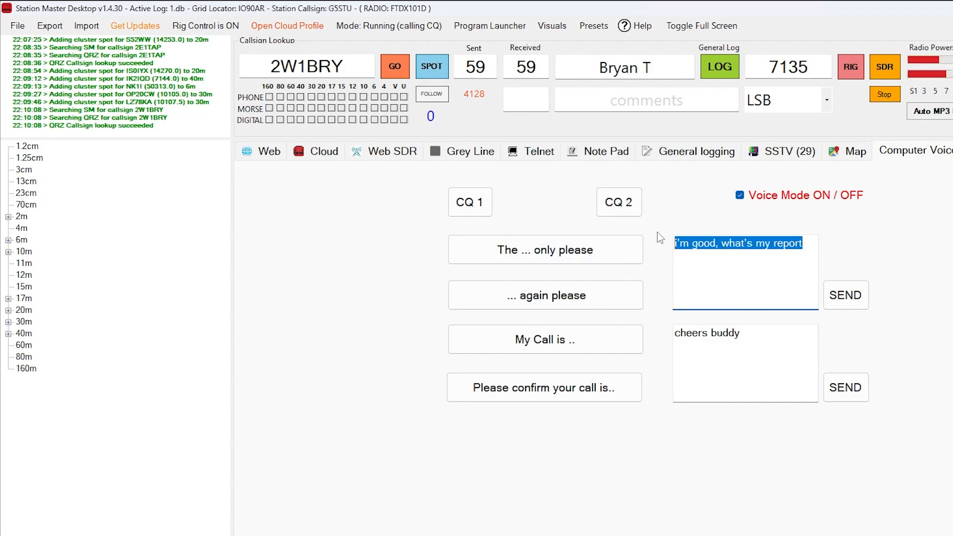
# Step: Reply thanking Bryan for the call from Wales and log the contact (counter 4129)
pyautogui.write('thank for the call from W')
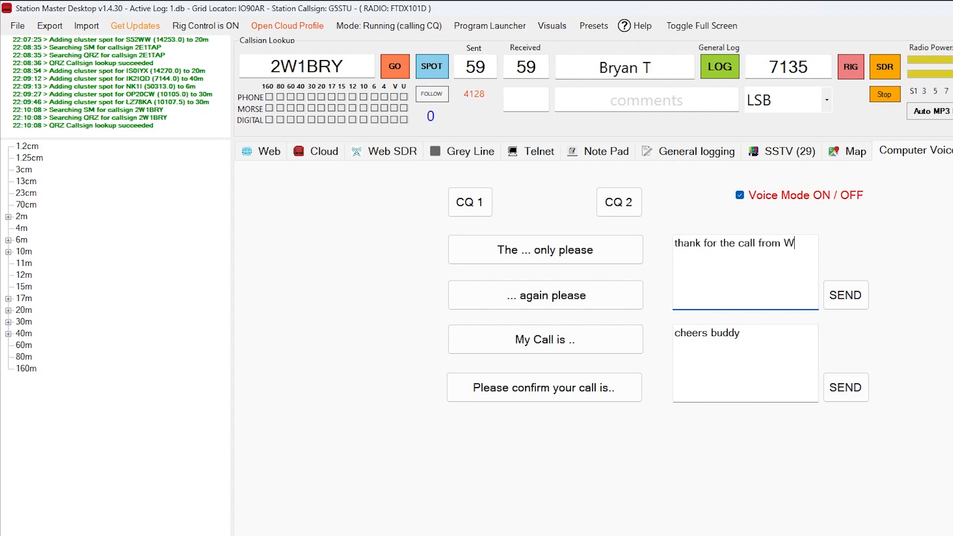
pyautogui.write('ales')
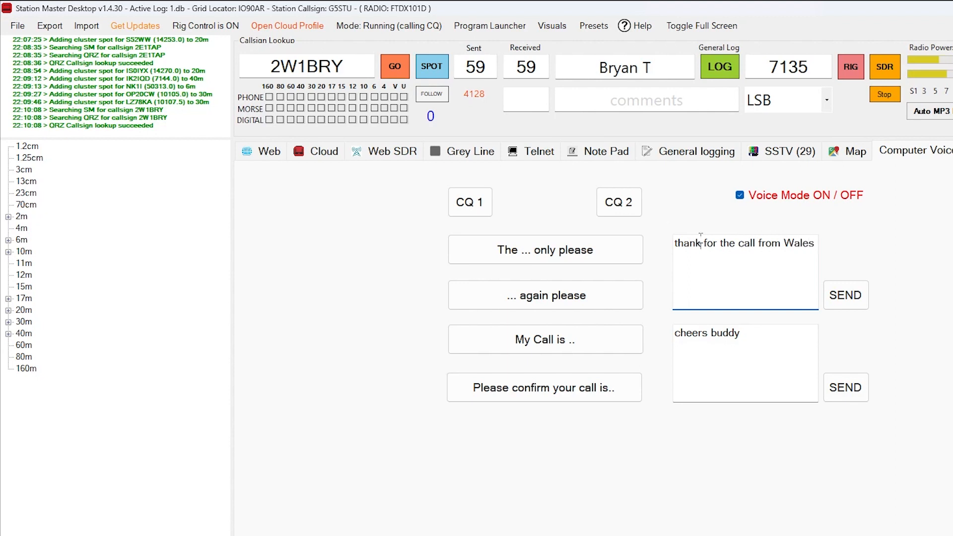
pyautogui.click(845, 295)
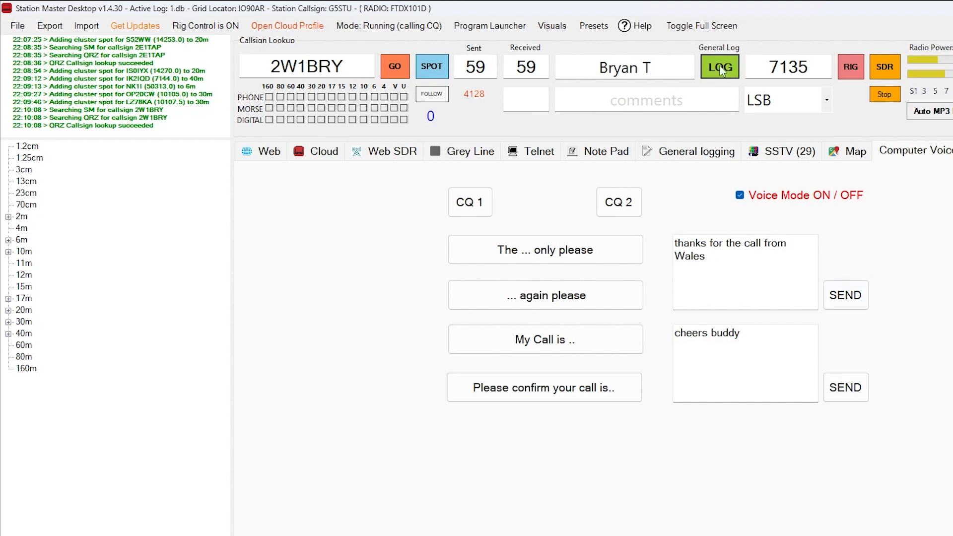
pyautogui.click(721, 67)
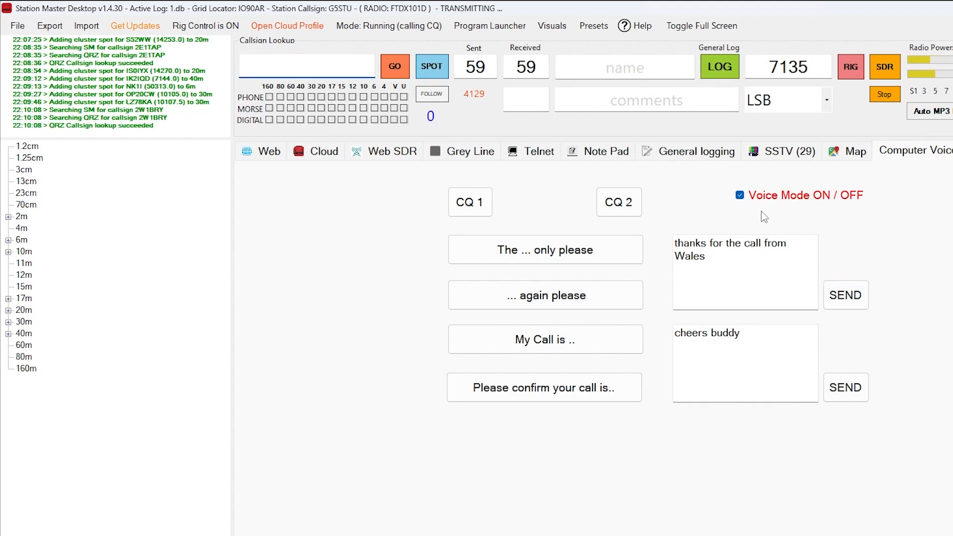
pyautogui.click(307, 65)
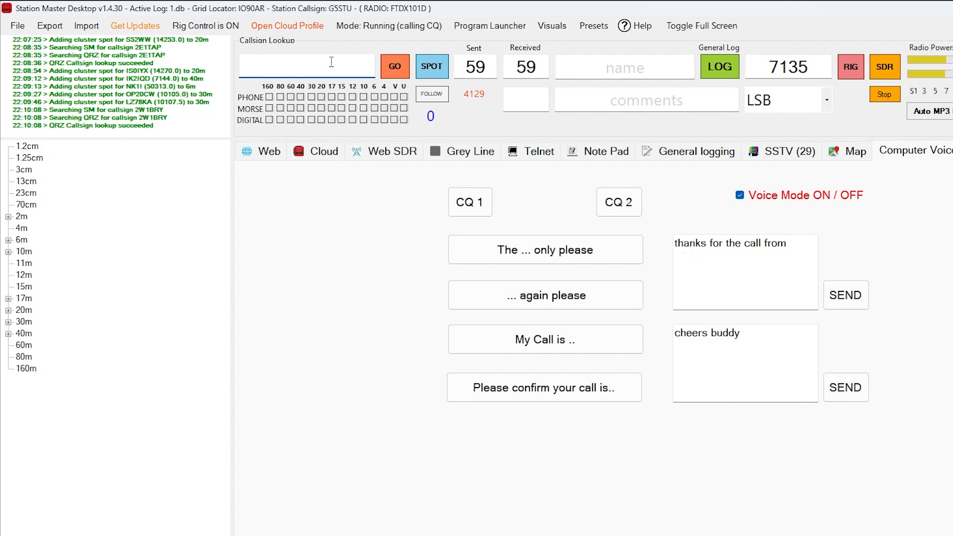
pyautogui.write('G8TJQ')
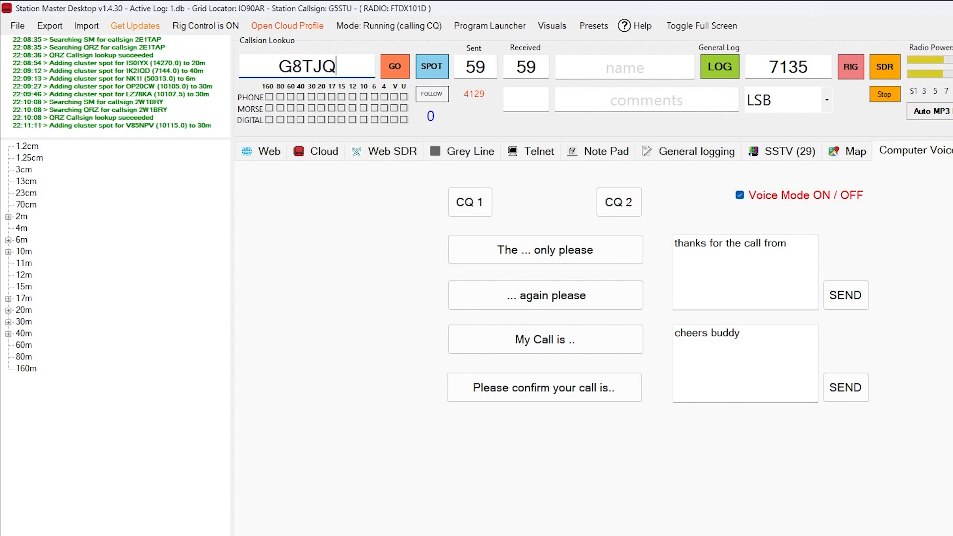
pyautogui.click(394, 66)
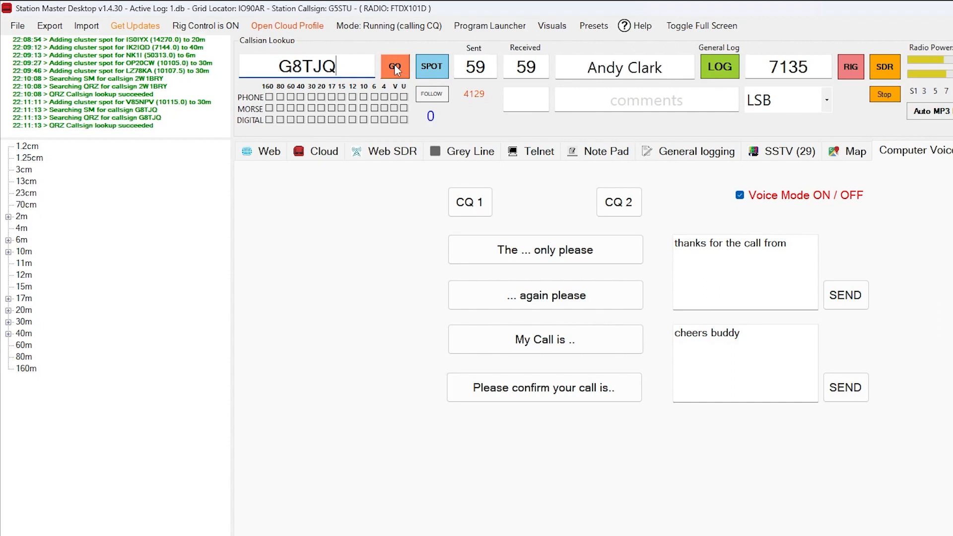
pyautogui.click(395, 66)
pyautogui.write('58')
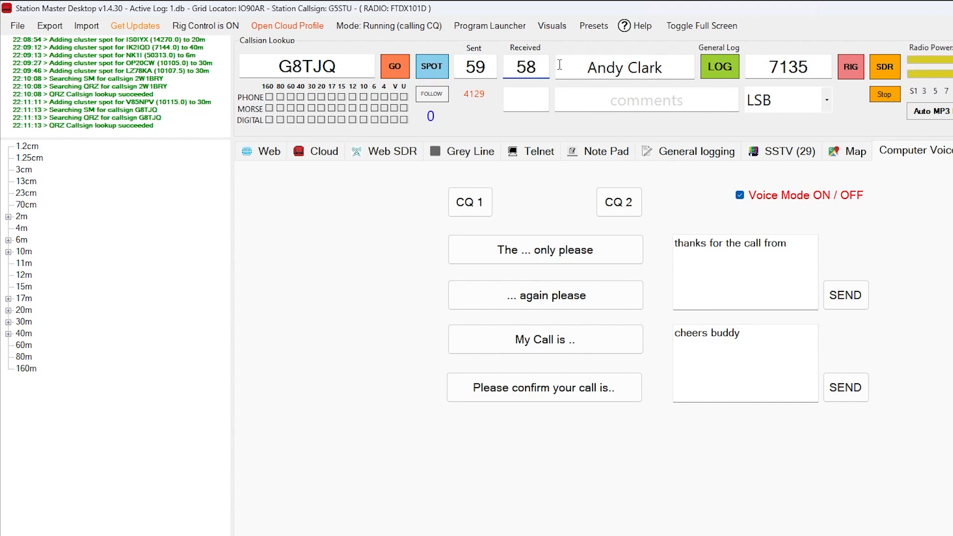
pyautogui.click(719, 67)
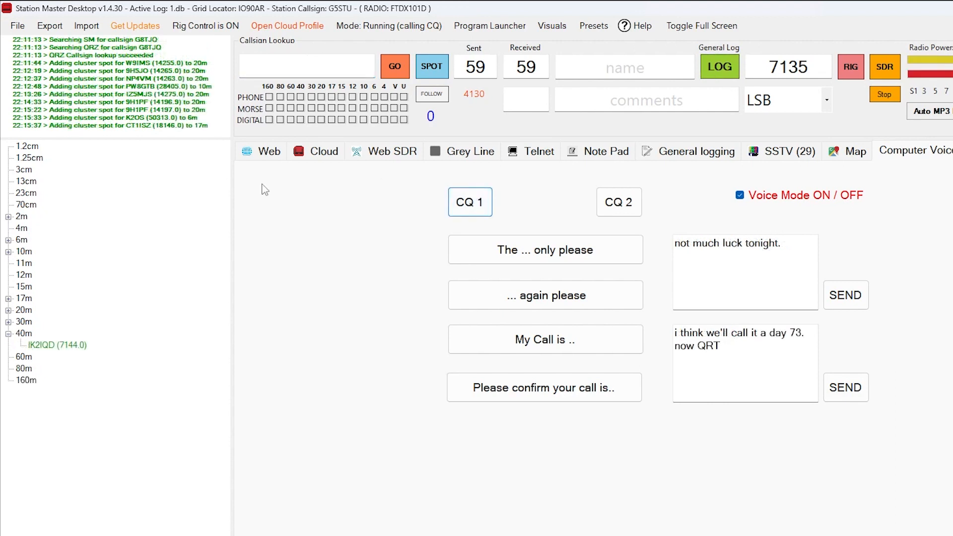
pyautogui.write('RKK')
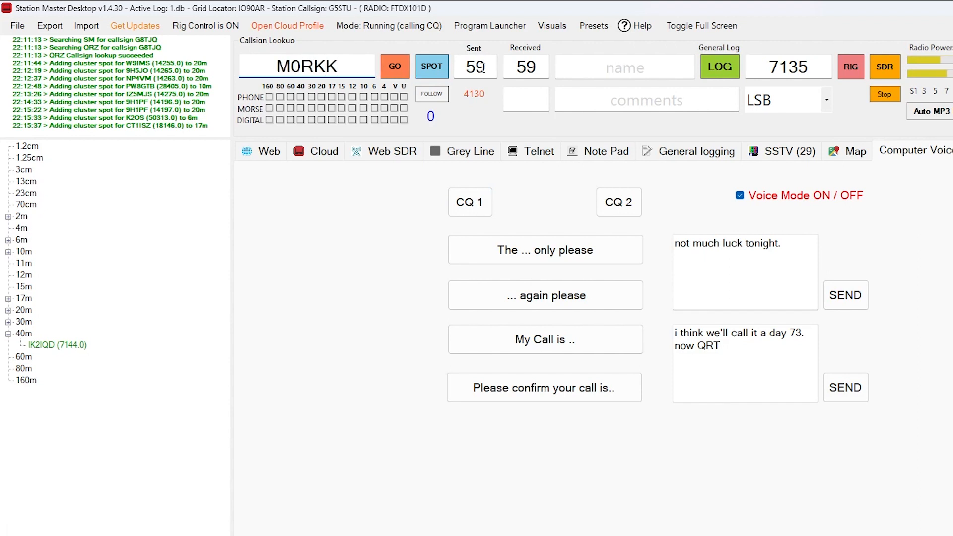
pyautogui.click(394, 66)
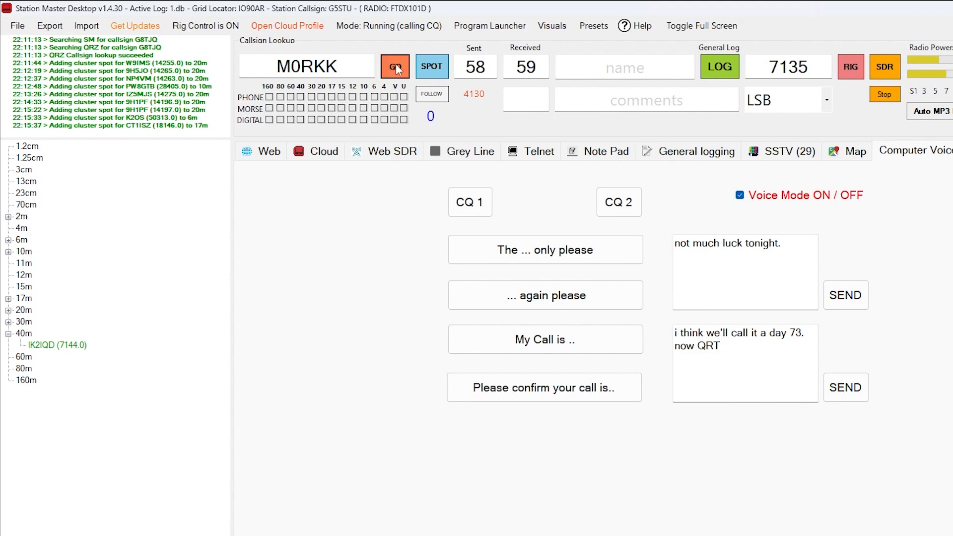
pyautogui.click(394, 66)
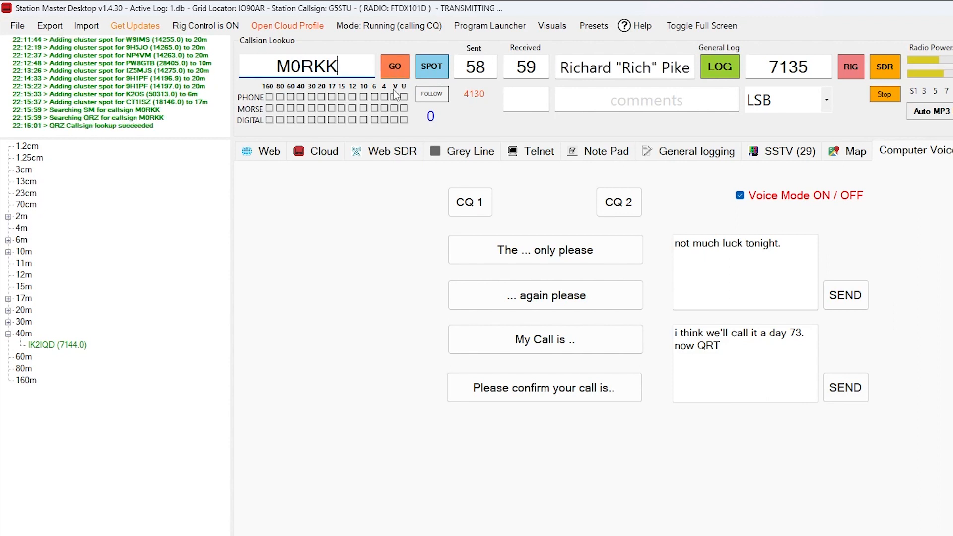
pyautogui.moveTo(376, 194)
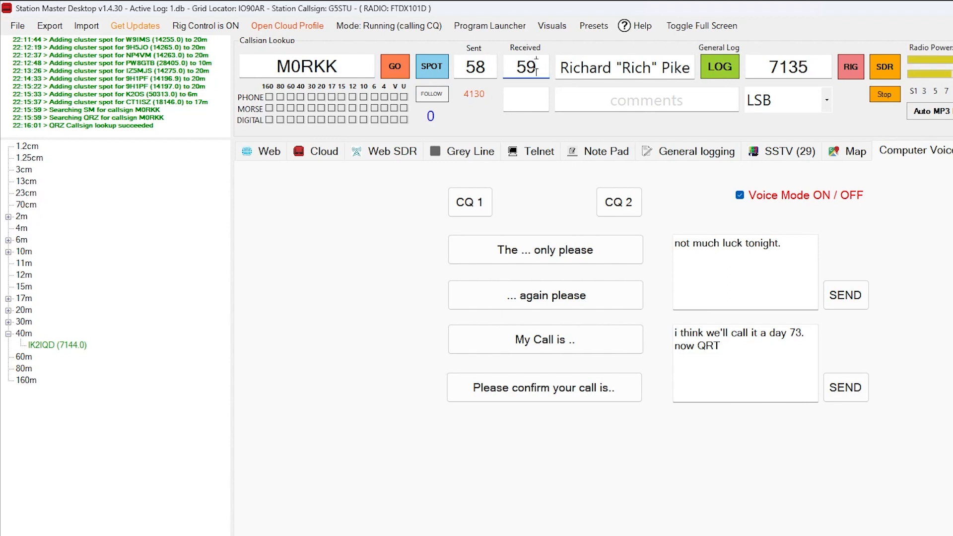
pyautogui.click(525, 67)
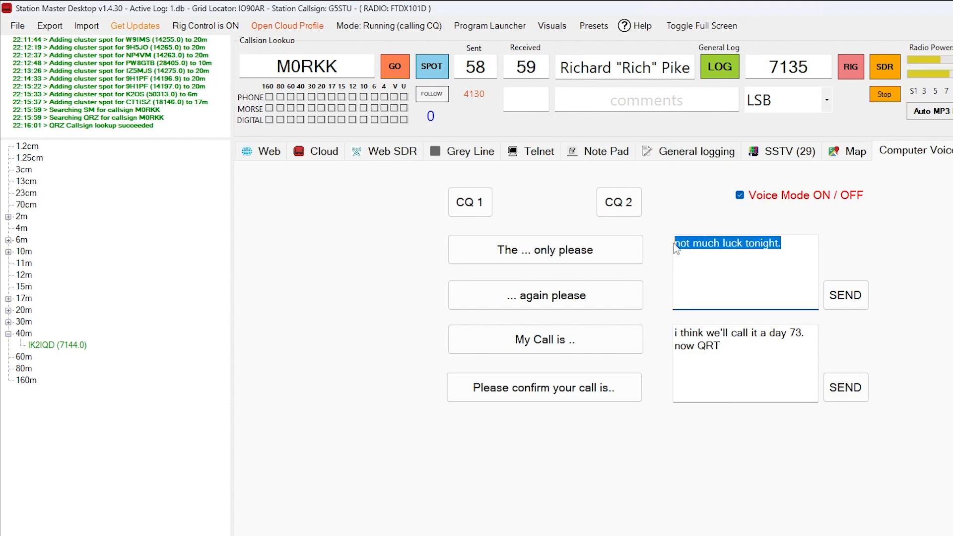
pyautogui.write('nice, thank')
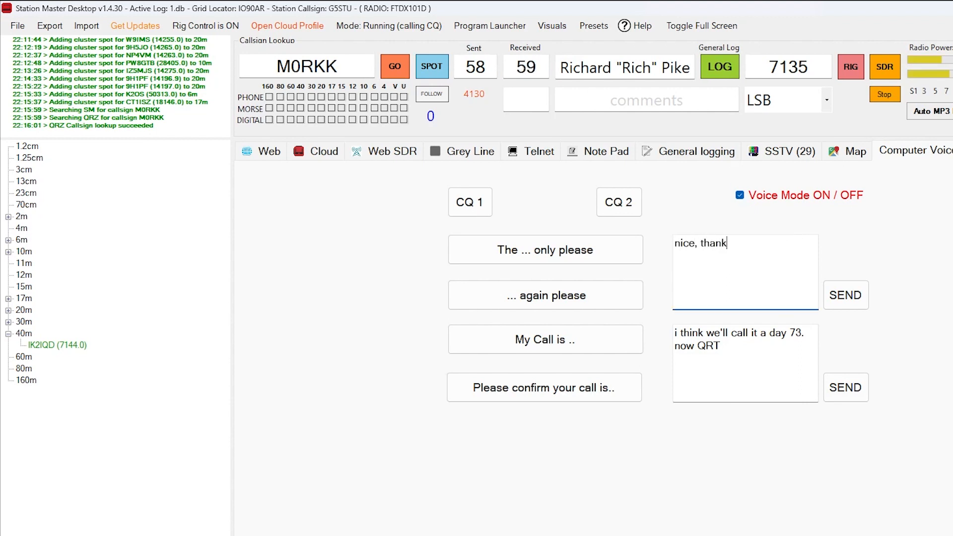
pyautogui.write('you')
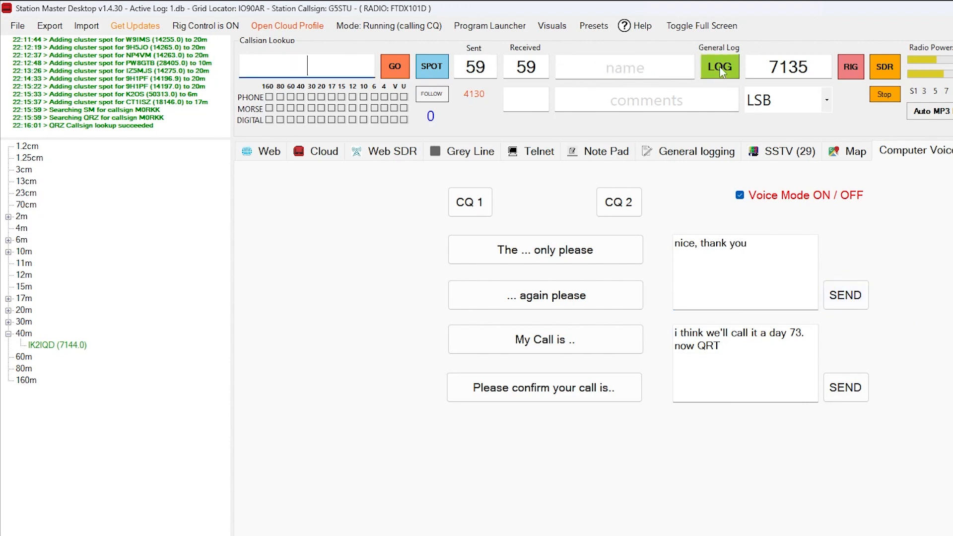
pyautogui.click(720, 67)
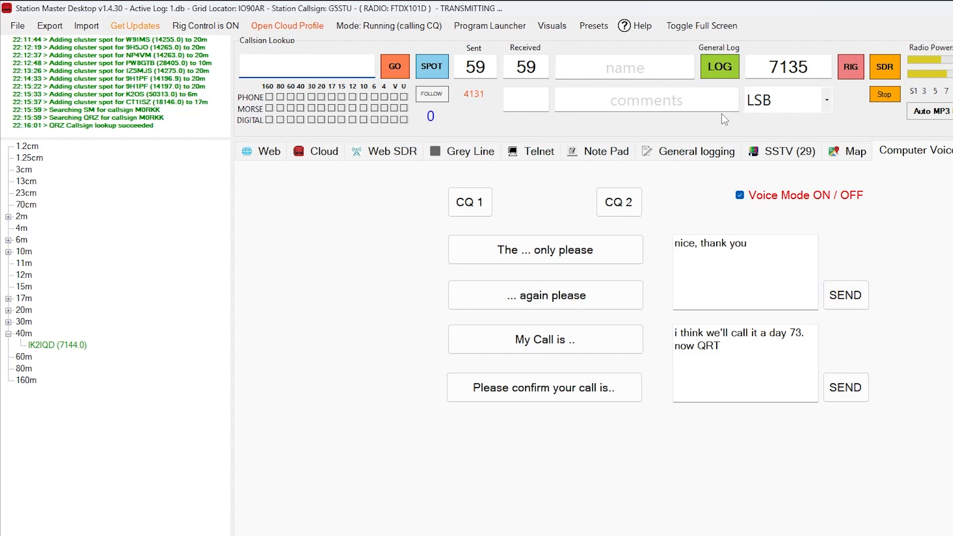
pyautogui.moveTo(701, 199)
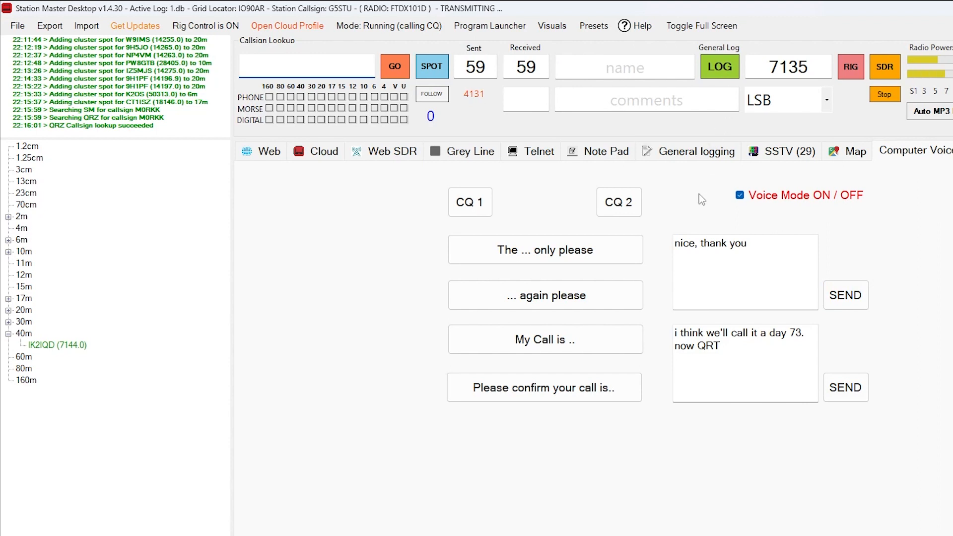
pyautogui.click(307, 66)
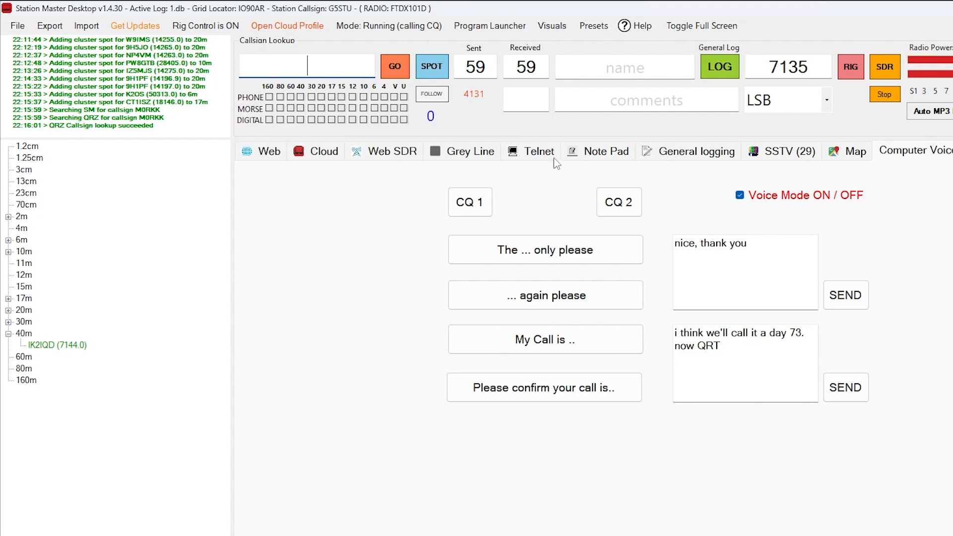
pyautogui.write('M0KCV')
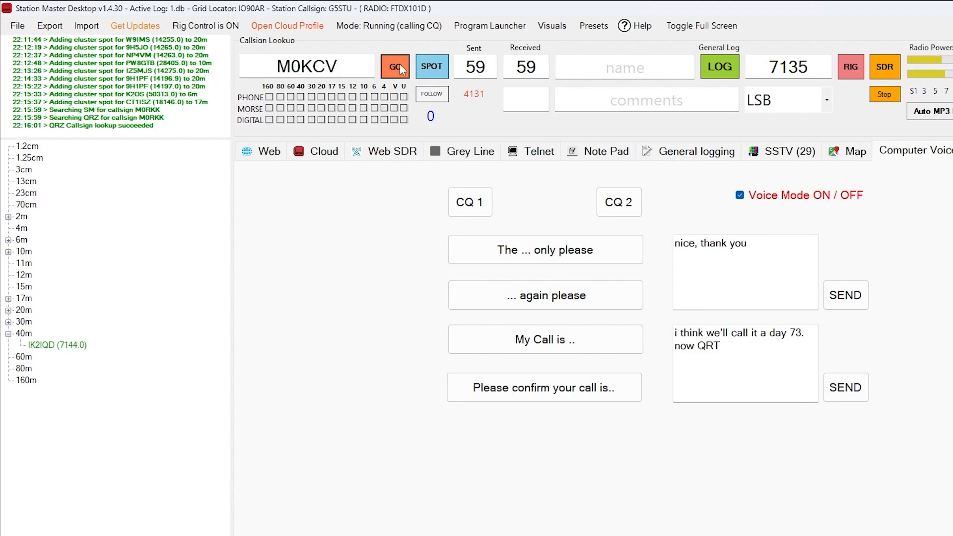
pyautogui.click(395, 65)
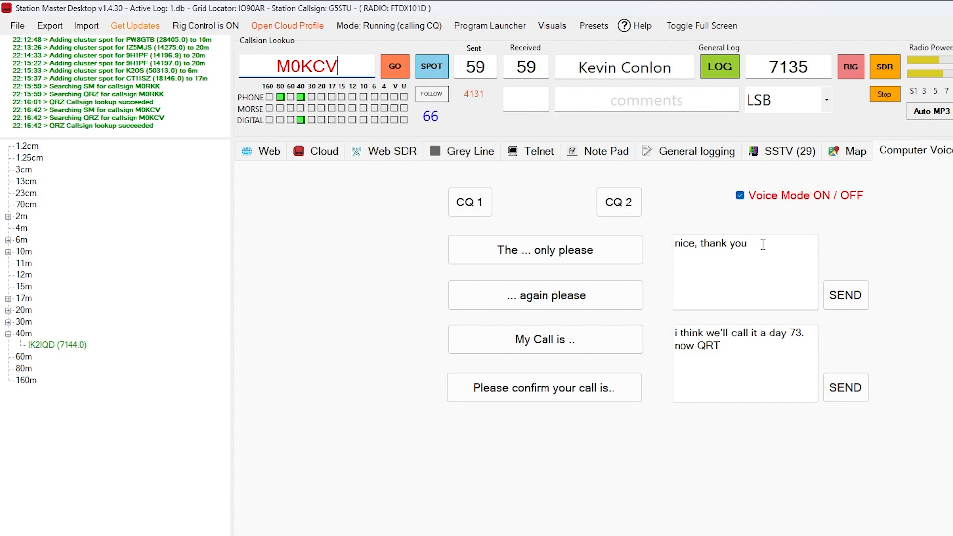
# Step: Replace the voice message with 'great report', send it and log the contact (counter 4132)
pyautogui.doubleClick(709, 243)
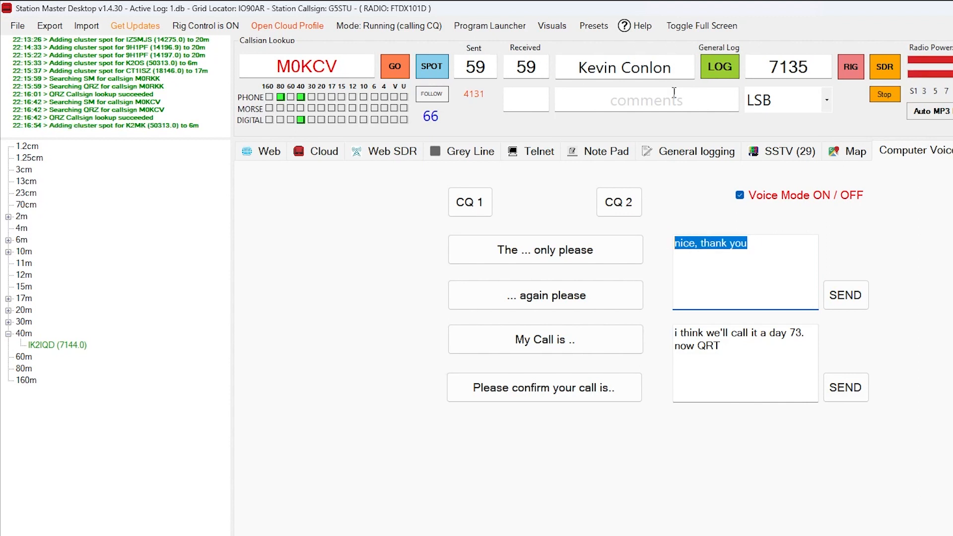
pyautogui.write('great report')
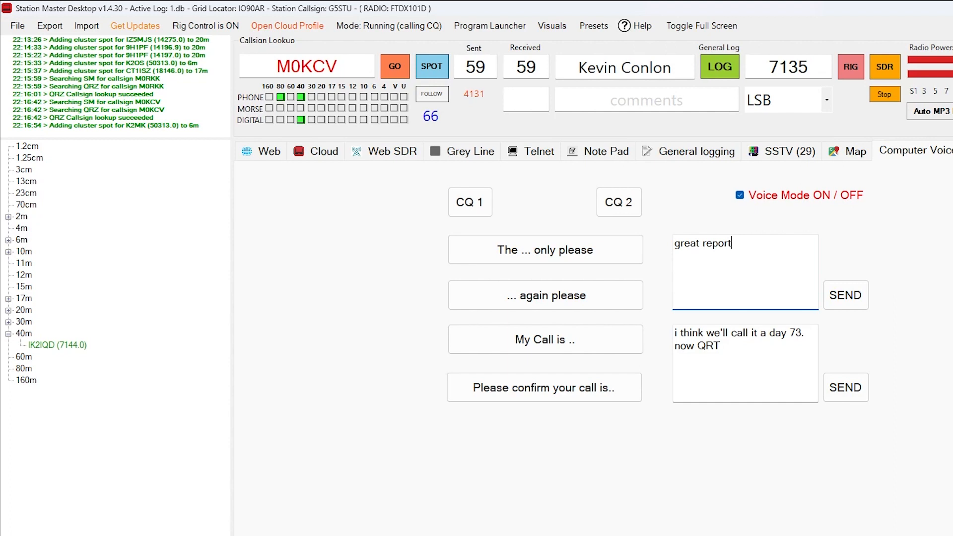
pyautogui.click(845, 295)
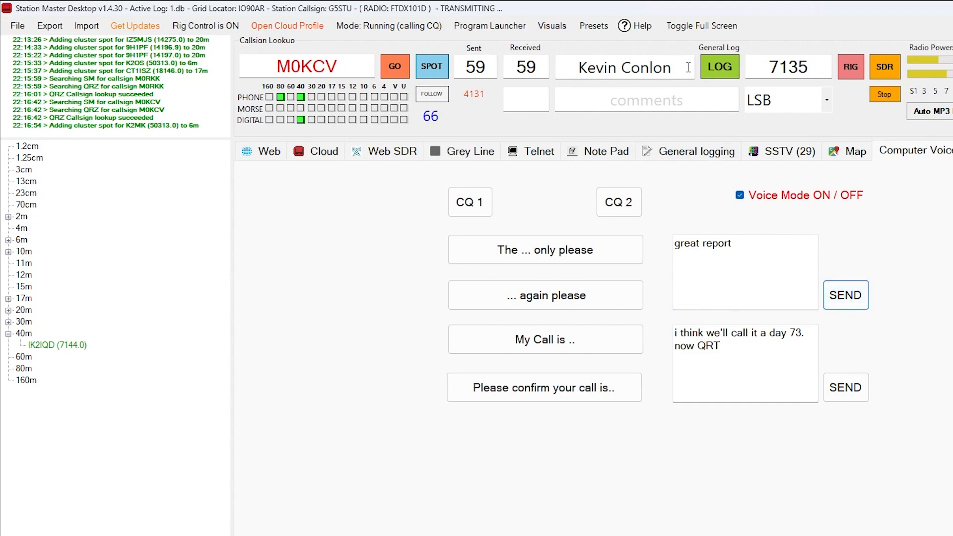
pyautogui.click(719, 67)
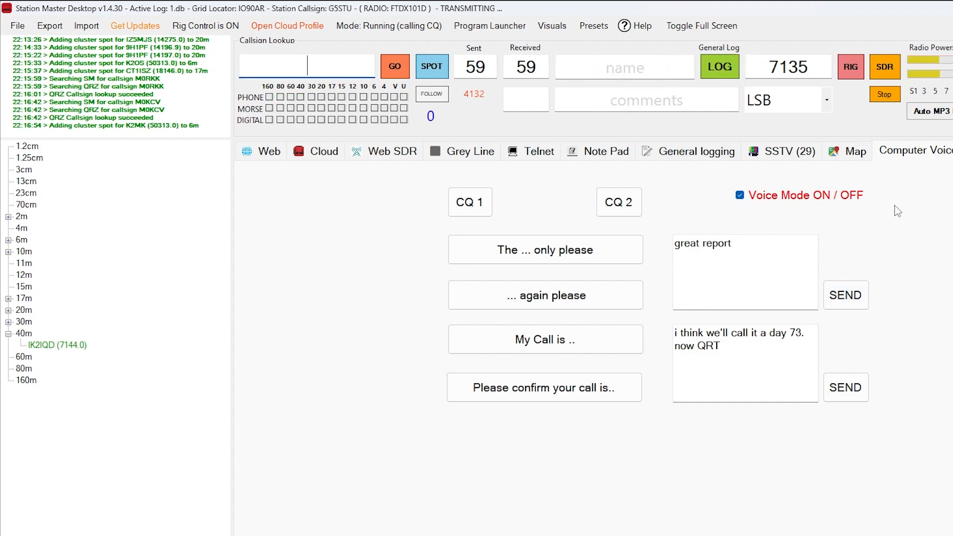